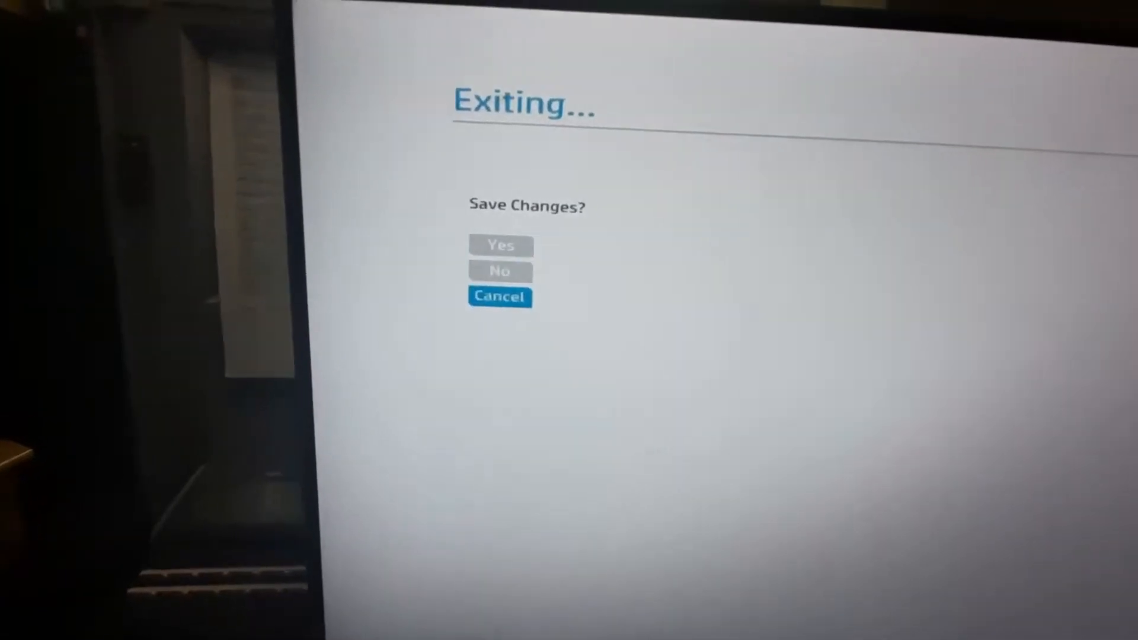
- Cancel the 'Exiting... Save Changes?' prompt to stay in Computer Setup on the Advanced menu
click(499, 296)
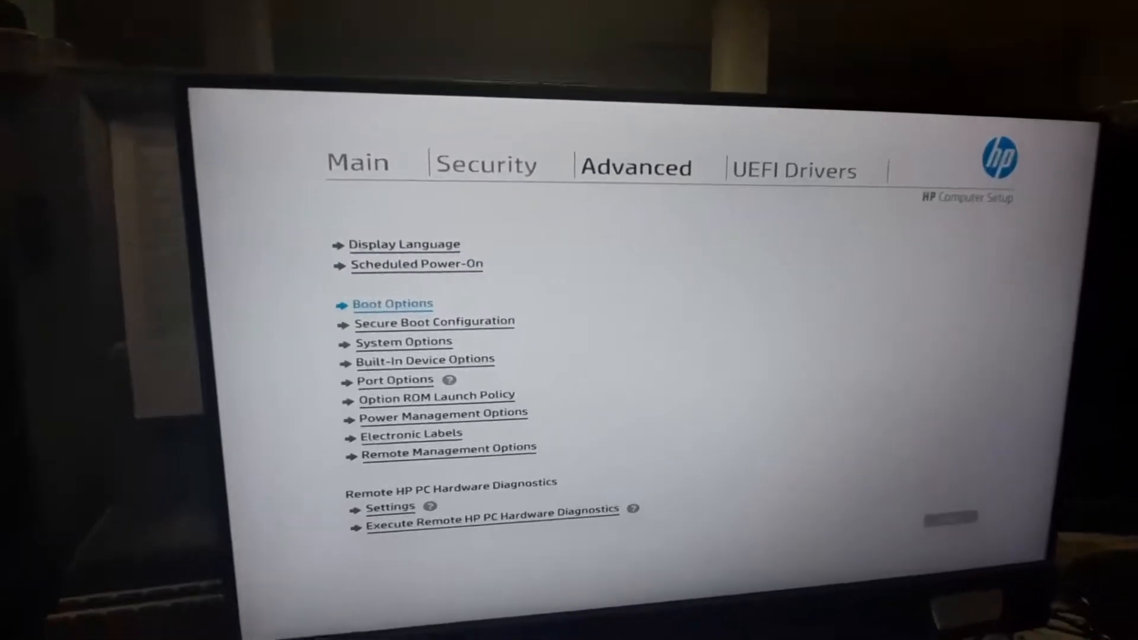
- In Boot Options, turn off Fast Boot, CD-ROM and Network (PXE) Boot, keep USB Storage Boot, and demote the CD drive in UEFI Boot Order
click(393, 303)
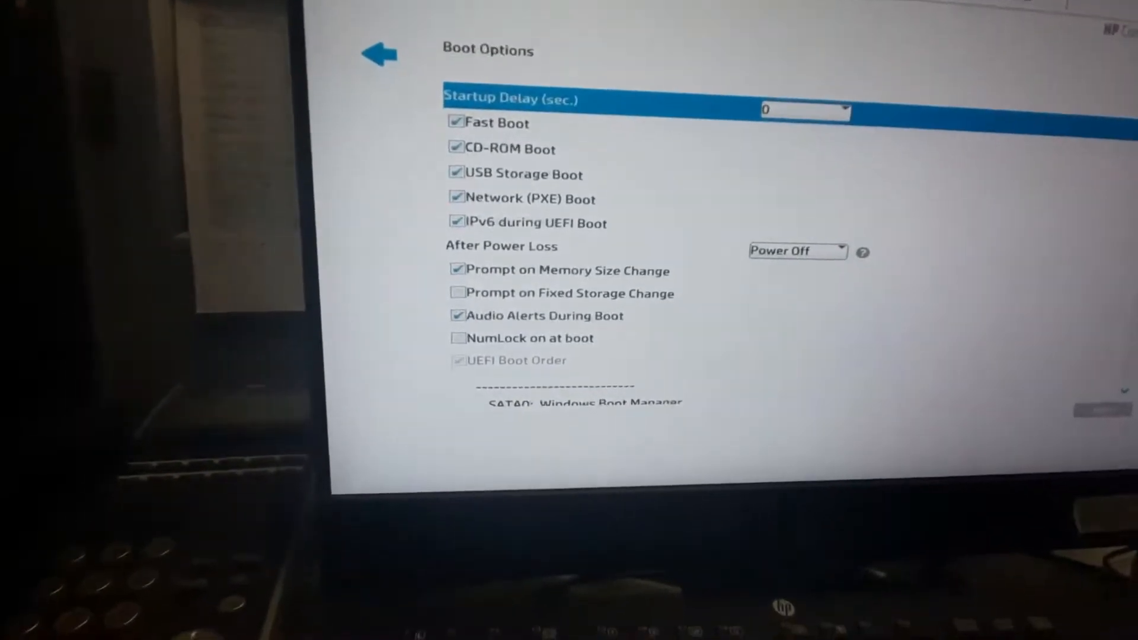
click(377, 53)
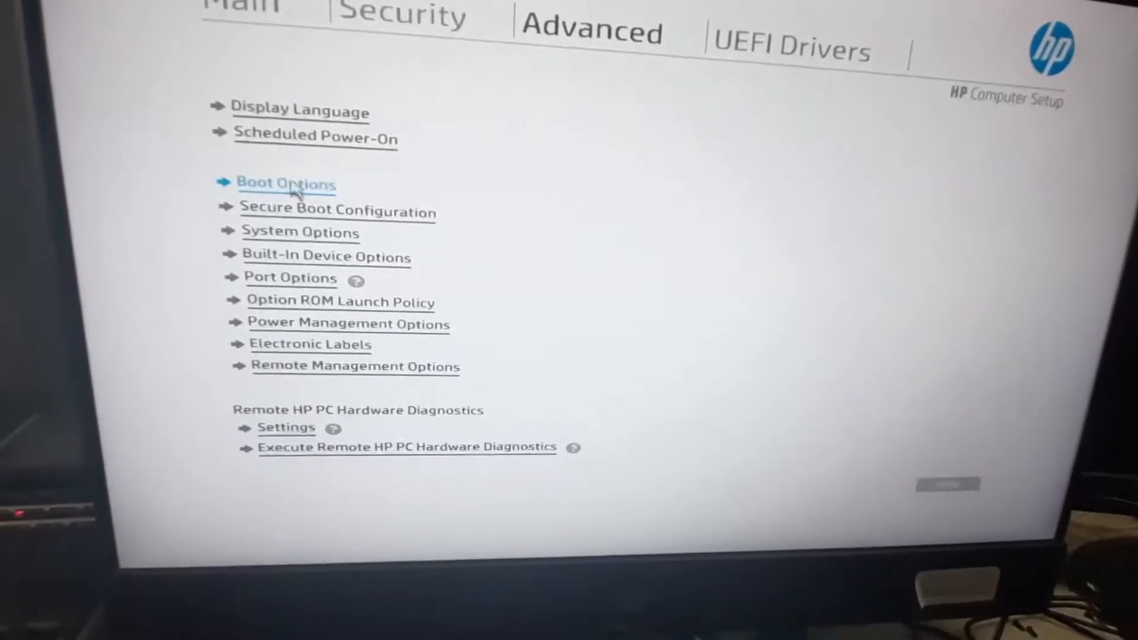
click(286, 185)
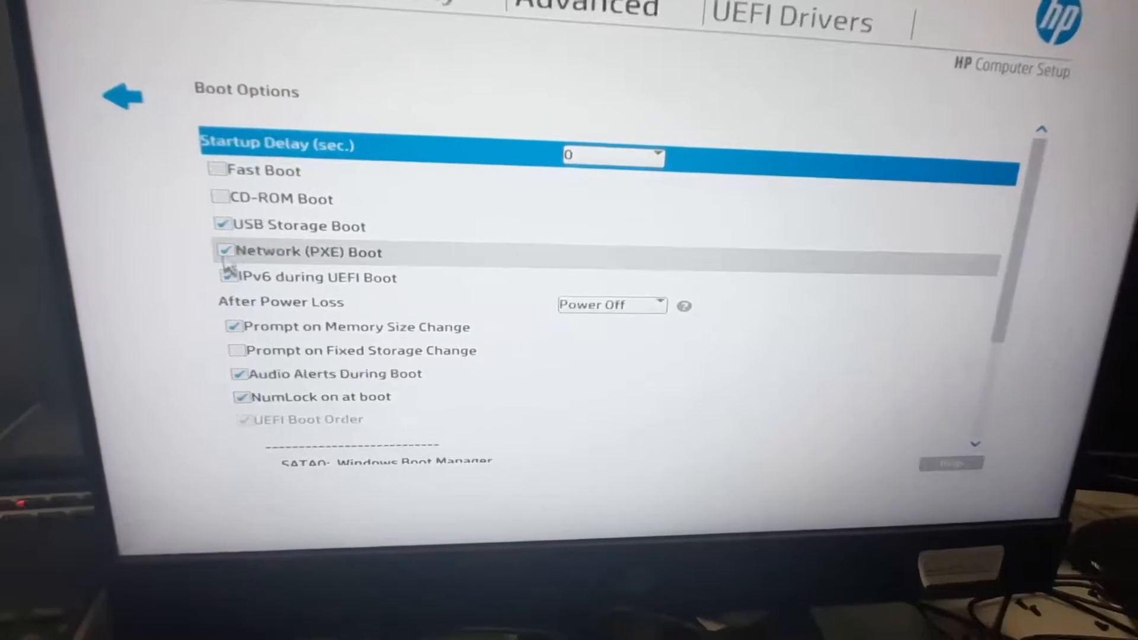
click(224, 251)
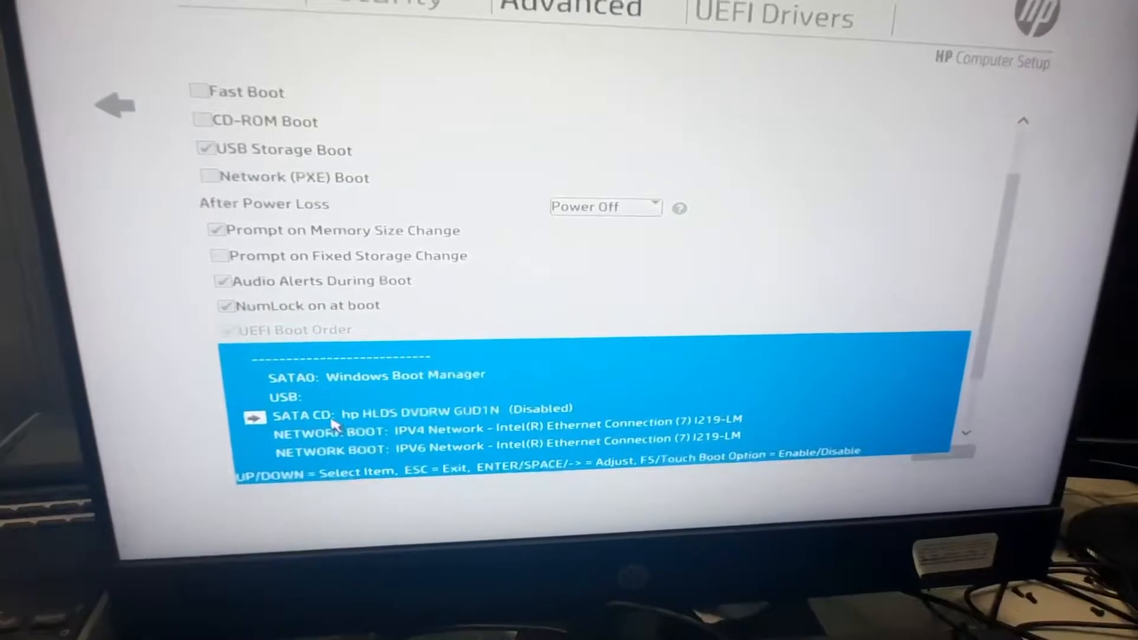
key(Up)
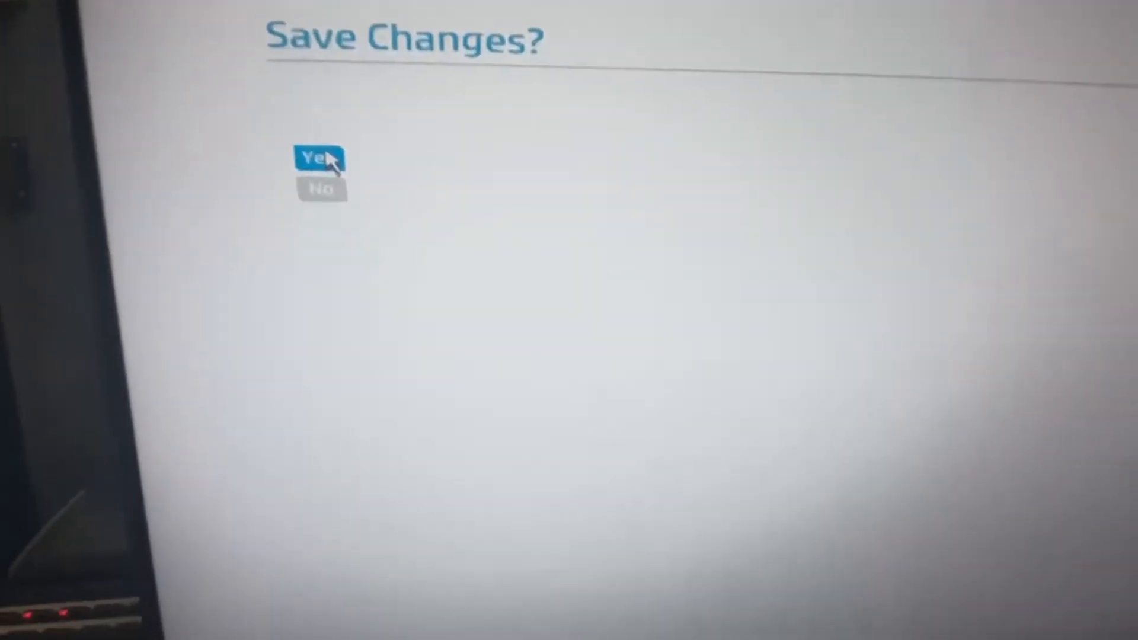
- Answer Yes to save the boot settings and let the PC restart out of Computer Setup
click(317, 157)
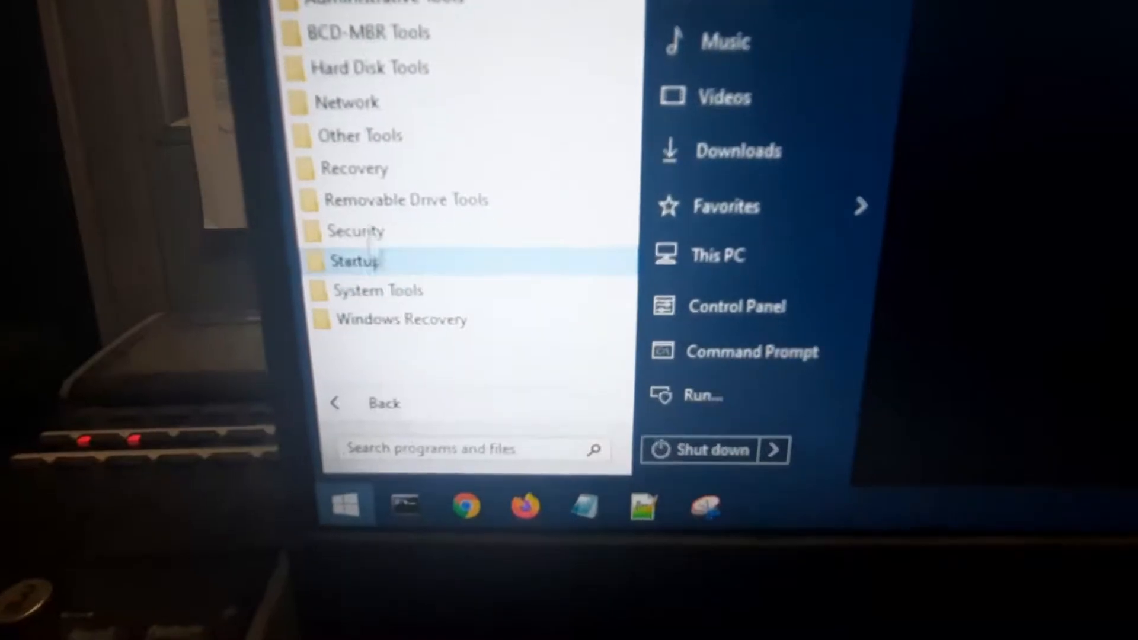
- Launch NT Password Edit from Start menu Security > Passwords
click(365, 232)
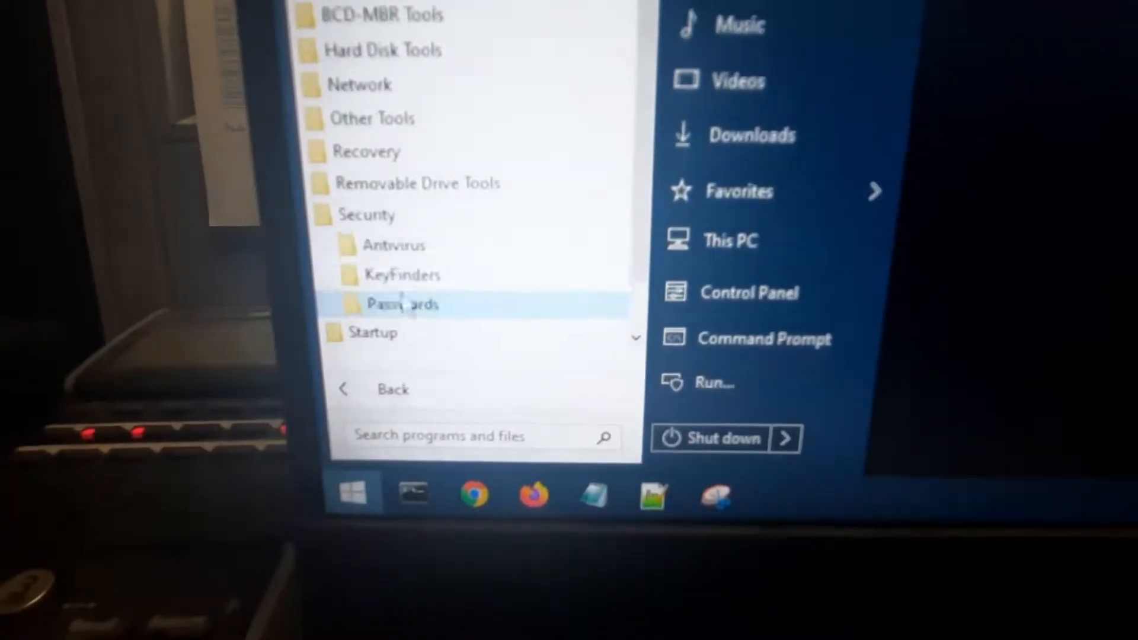
click(402, 304)
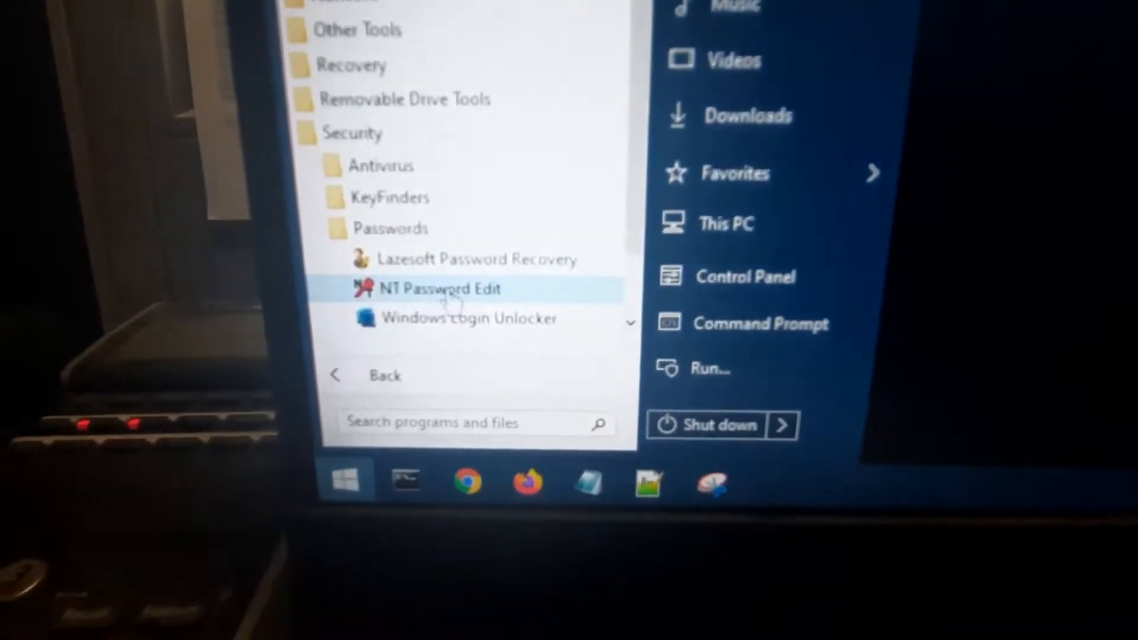
click(439, 288)
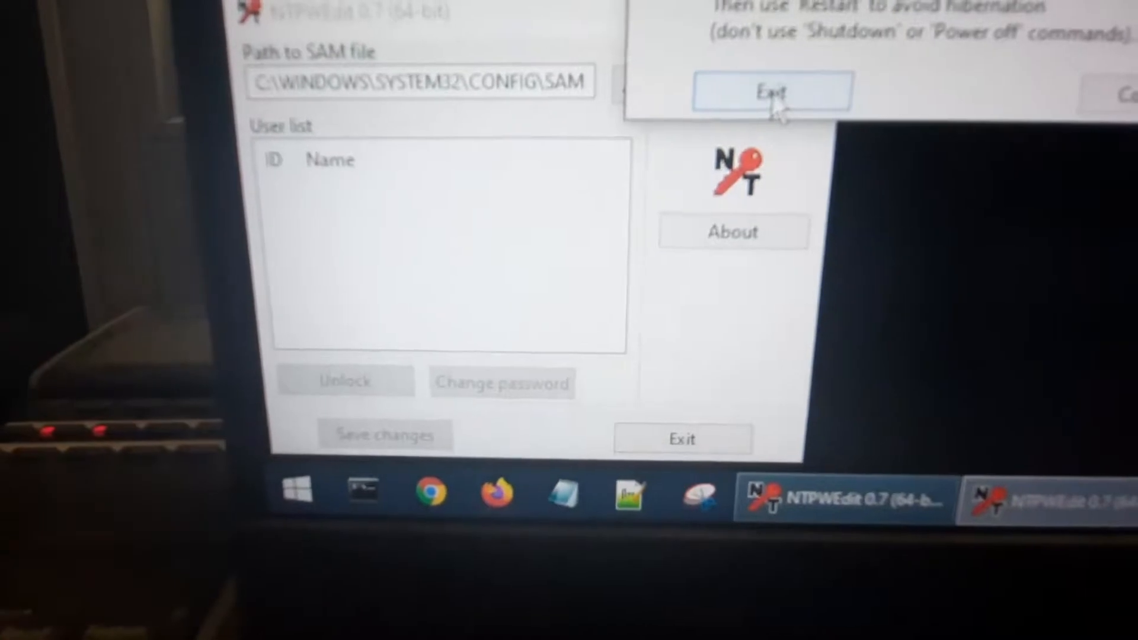
- Dismiss the notice, unlock the Administrator account and save the change to the SAM file
click(754, 78)
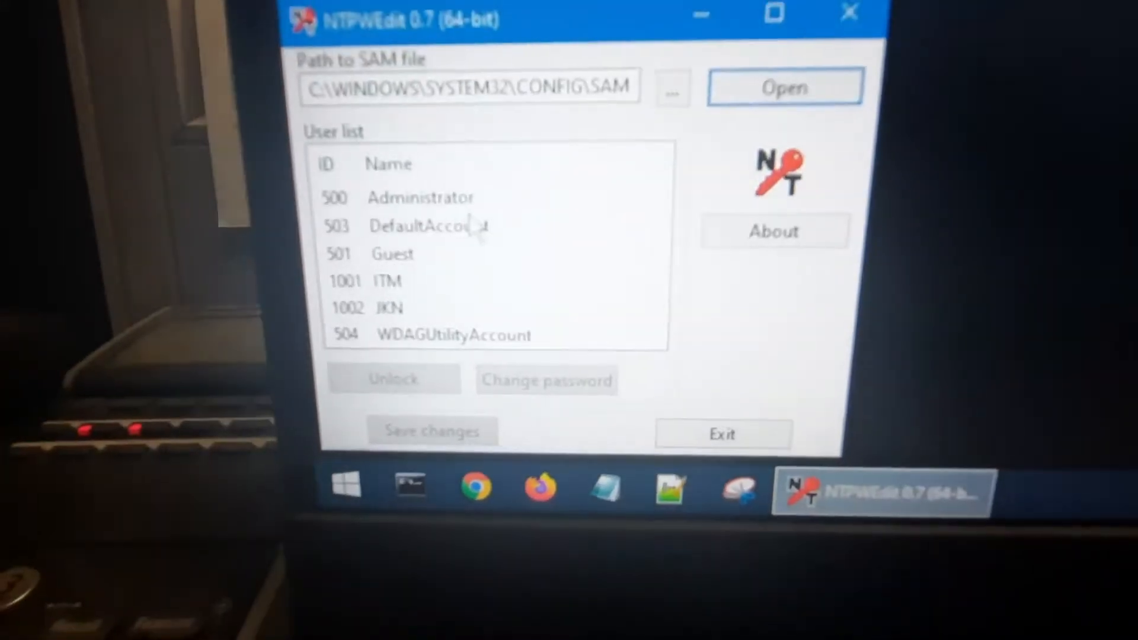
click(420, 197)
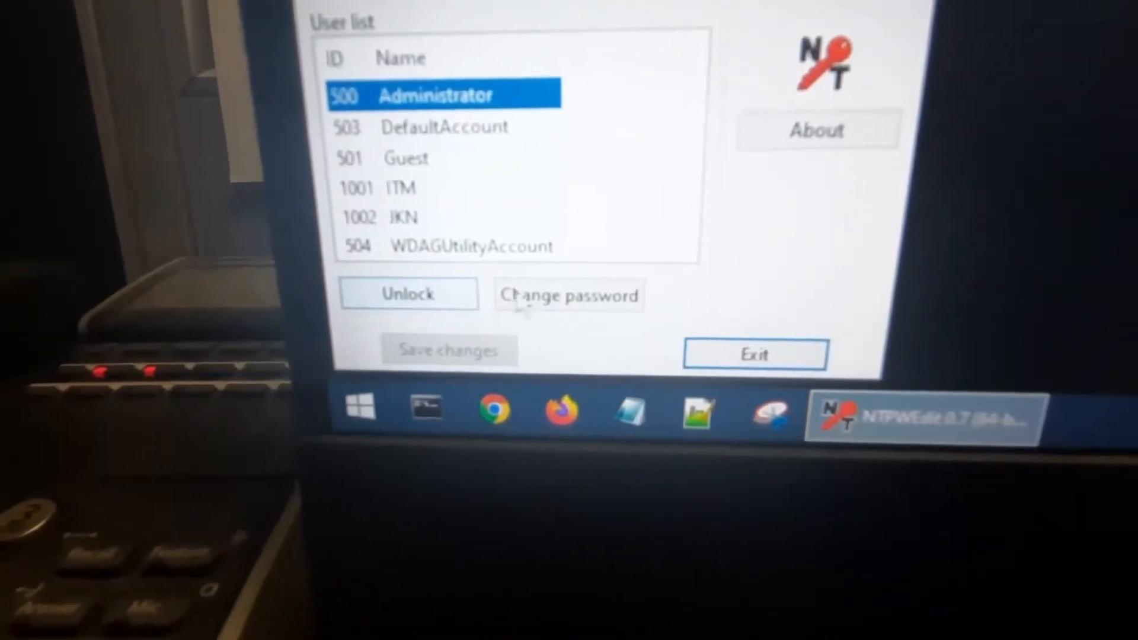
click(569, 295)
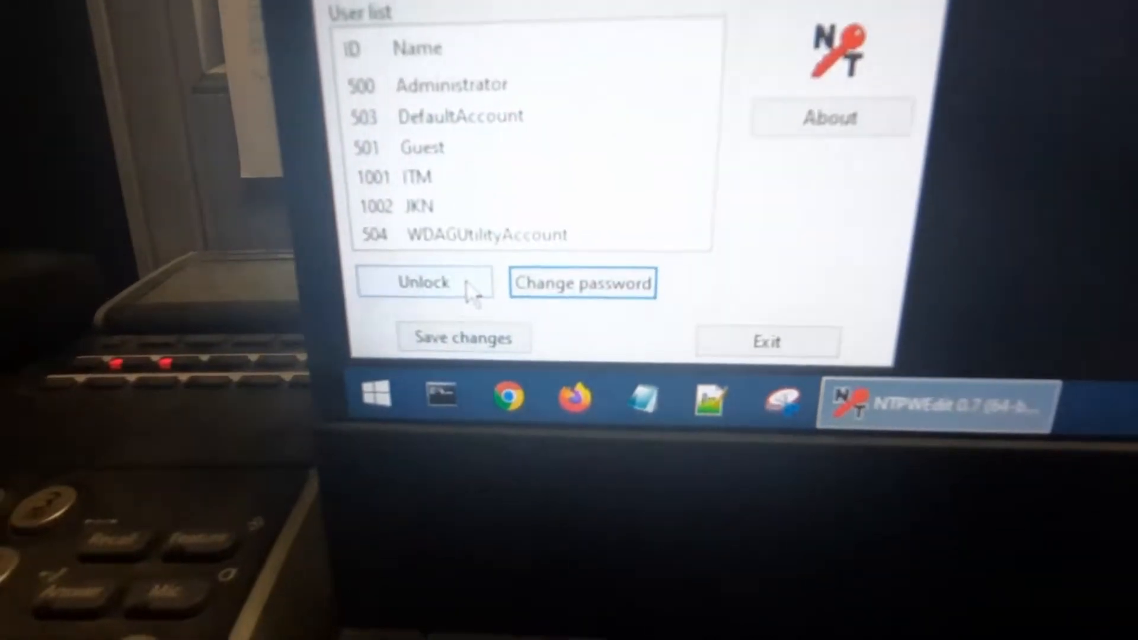
click(451, 83)
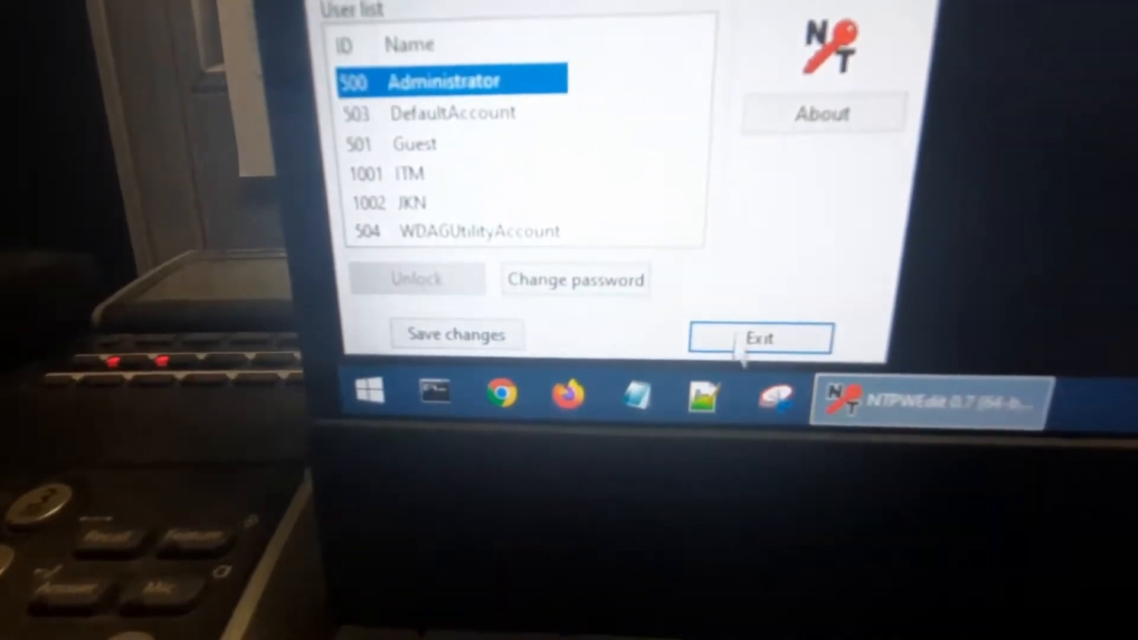